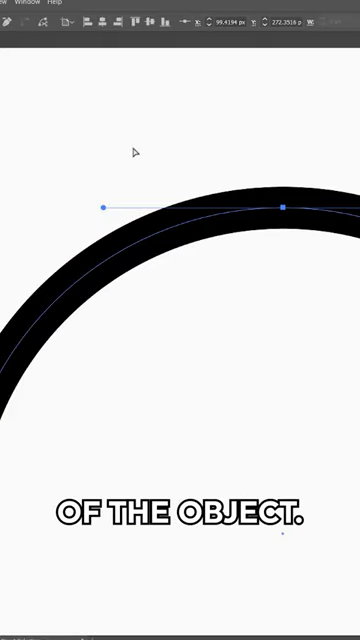
mouse_move(100, 208)
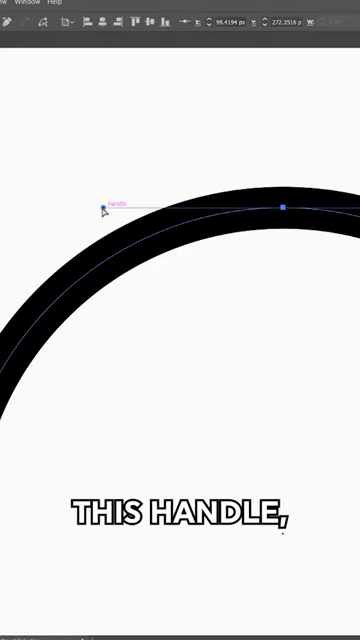